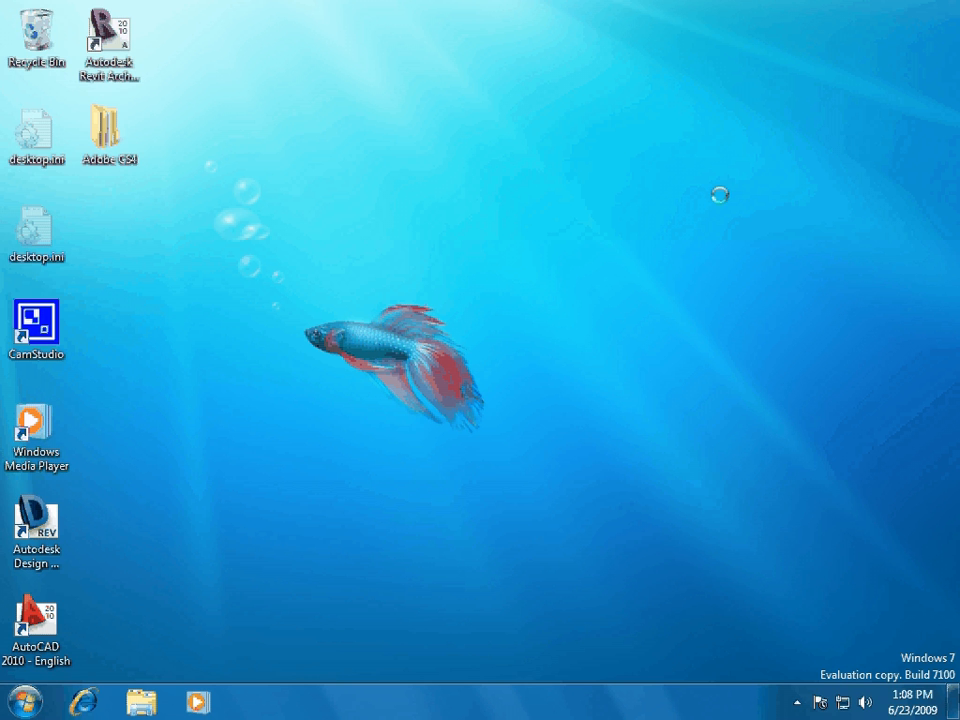
{"action": "mouse_move", "coordinate": [557, 499]}
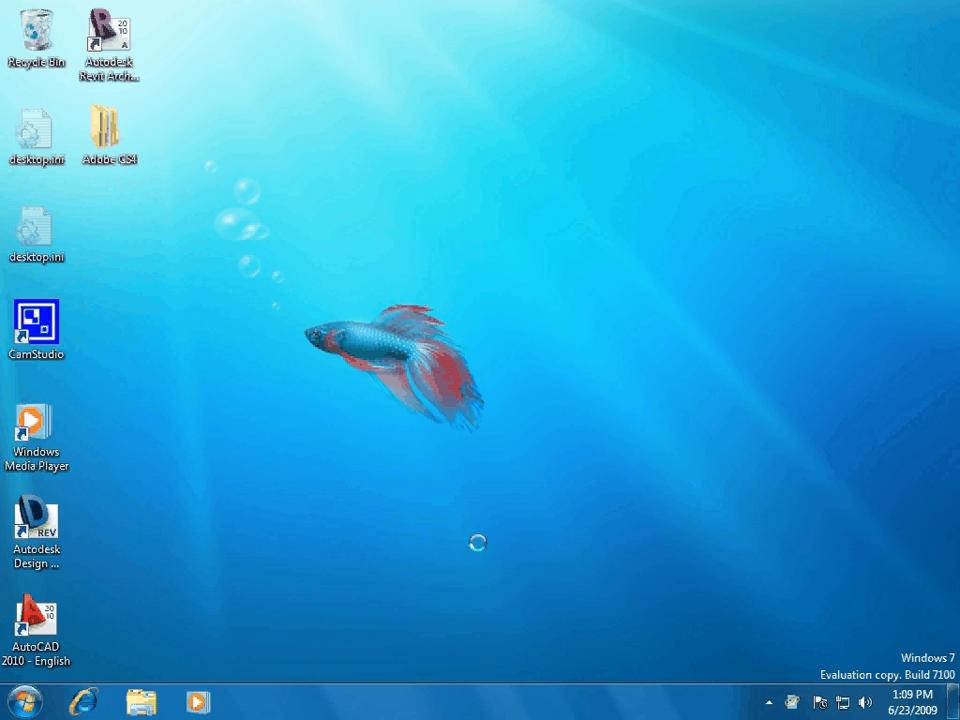
Step: Start Task Manager from the taskbar's right-click menu, landing on the Applications list
{"action": "right_click", "coordinate": [478, 702]}
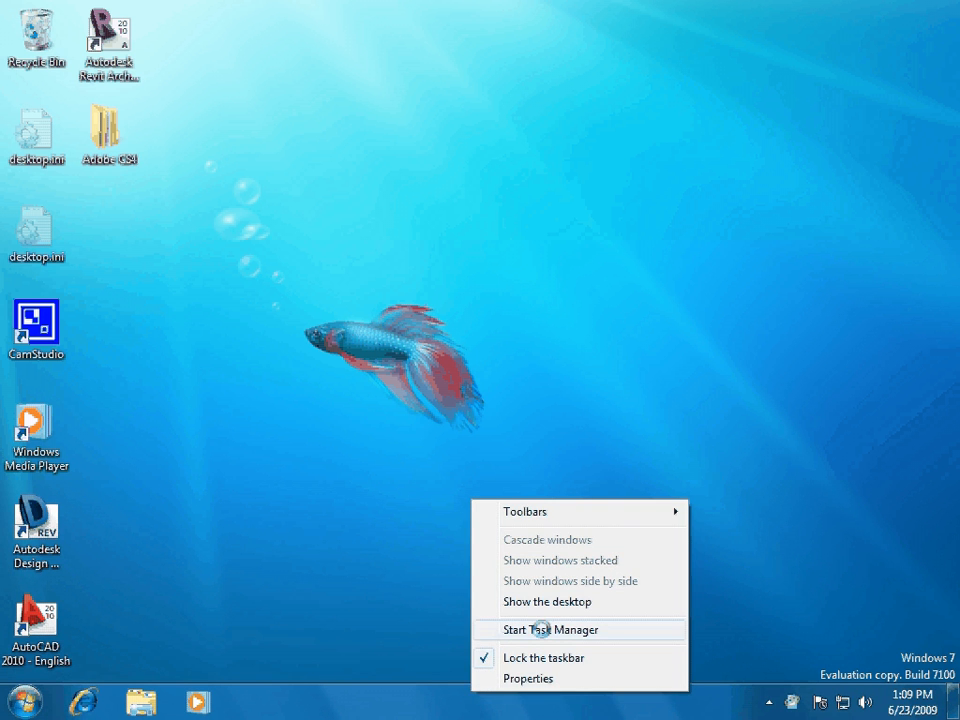
{"action": "left_click", "coordinate": [547, 629]}
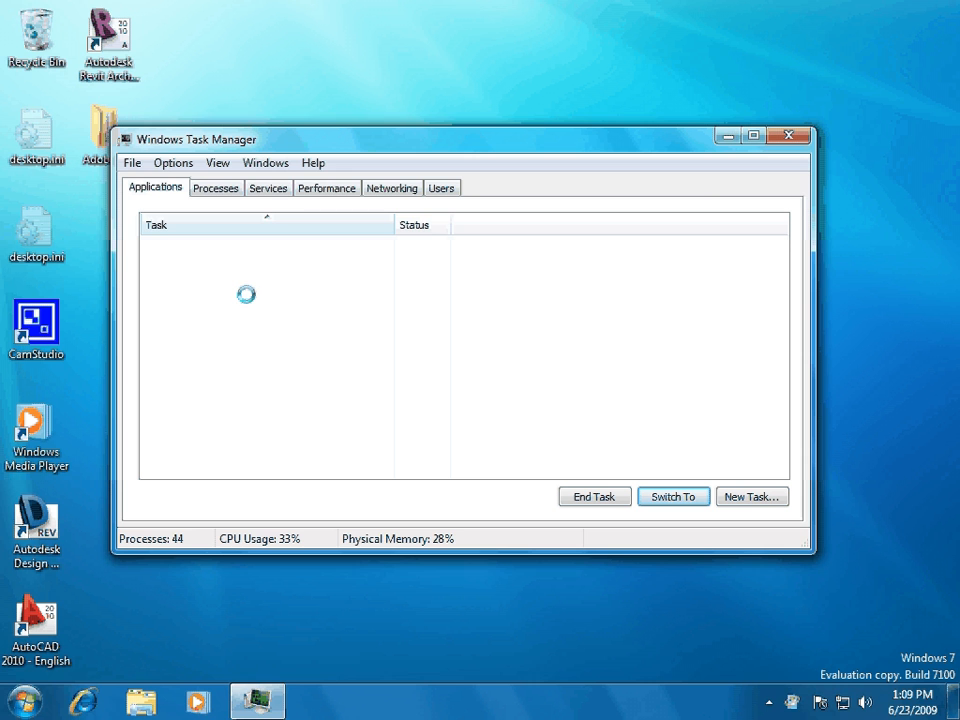
Step: Launch notepad.exe as a new task so Untitled - Notepad appears as Running
{"action": "left_click", "coordinate": [131, 162]}
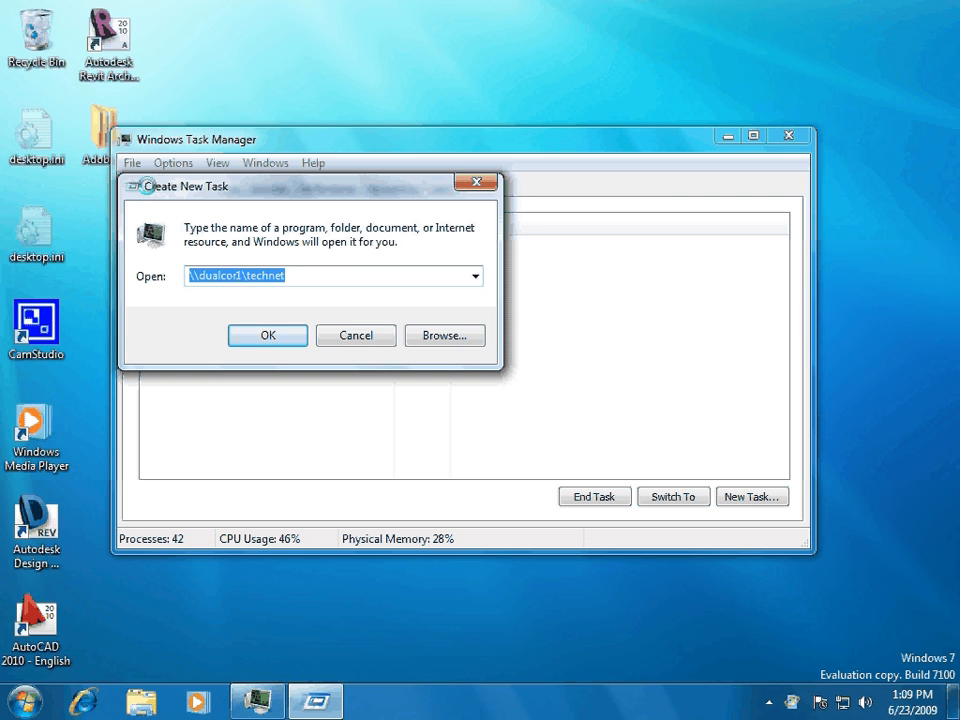
{"action": "type", "text": "notepad"}
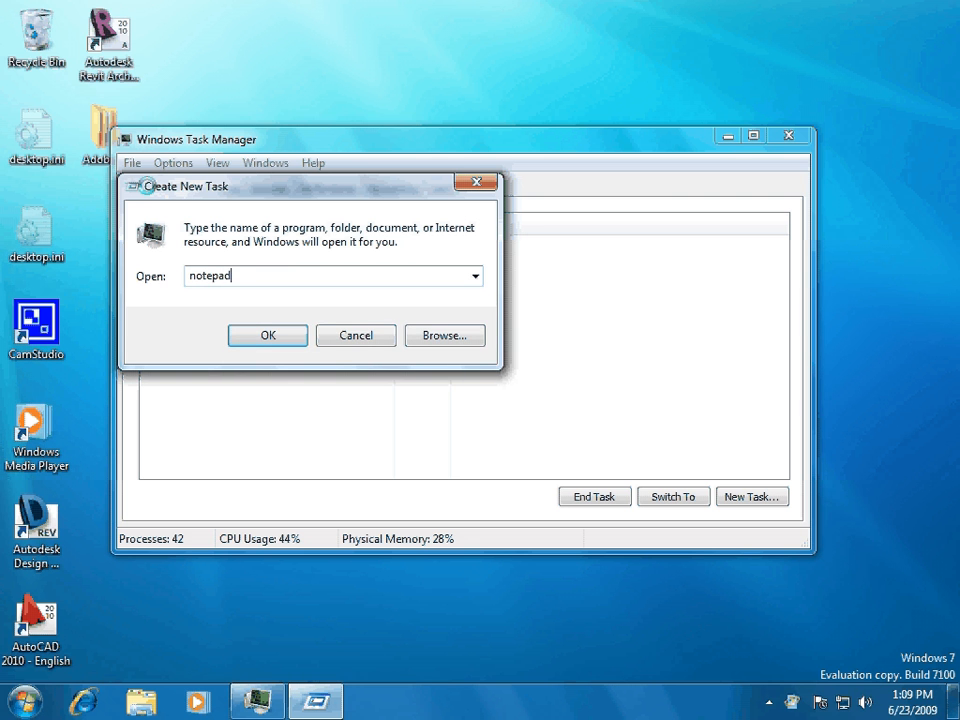
{"action": "type", "text": ".exe"}
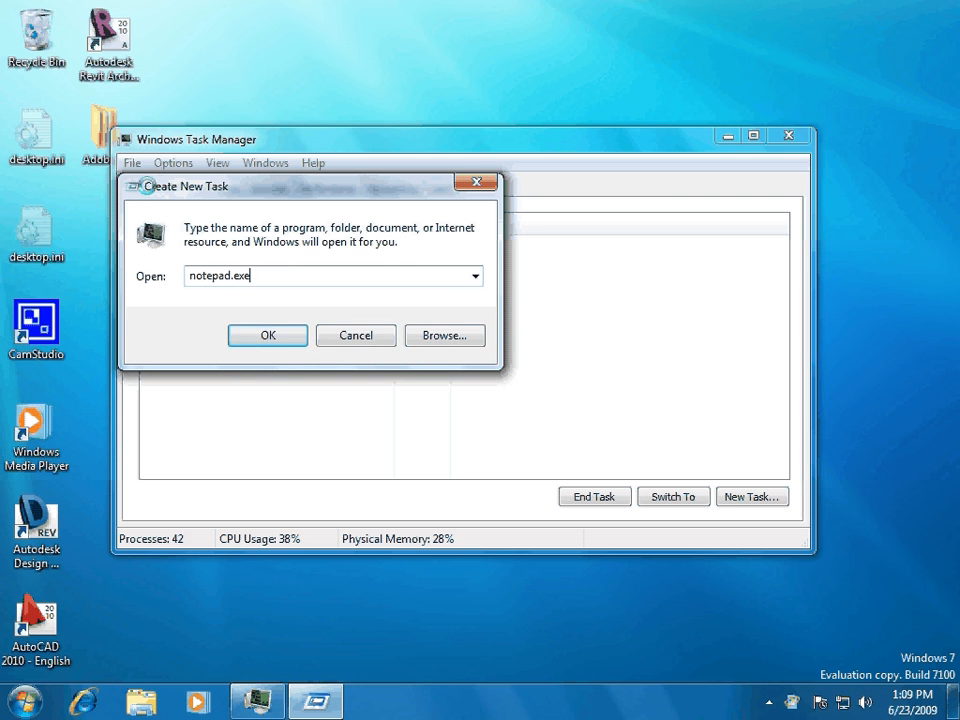
{"action": "left_click", "coordinate": [267, 335]}
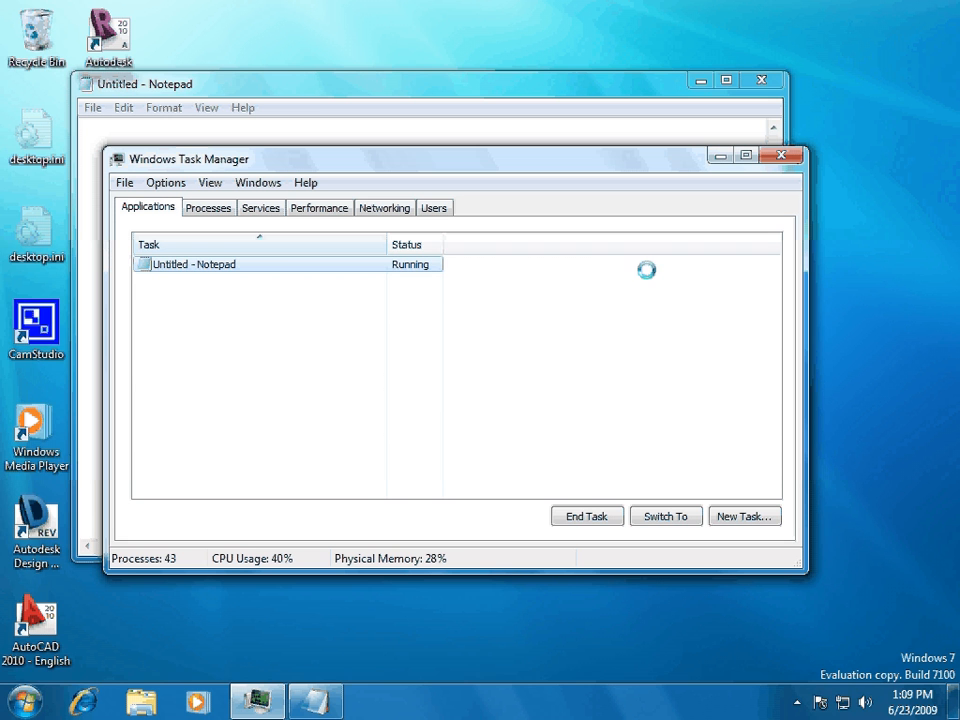
Step: End the Untitled - Notepad task and switch to the running processes list
{"action": "left_click", "coordinate": [586, 516]}
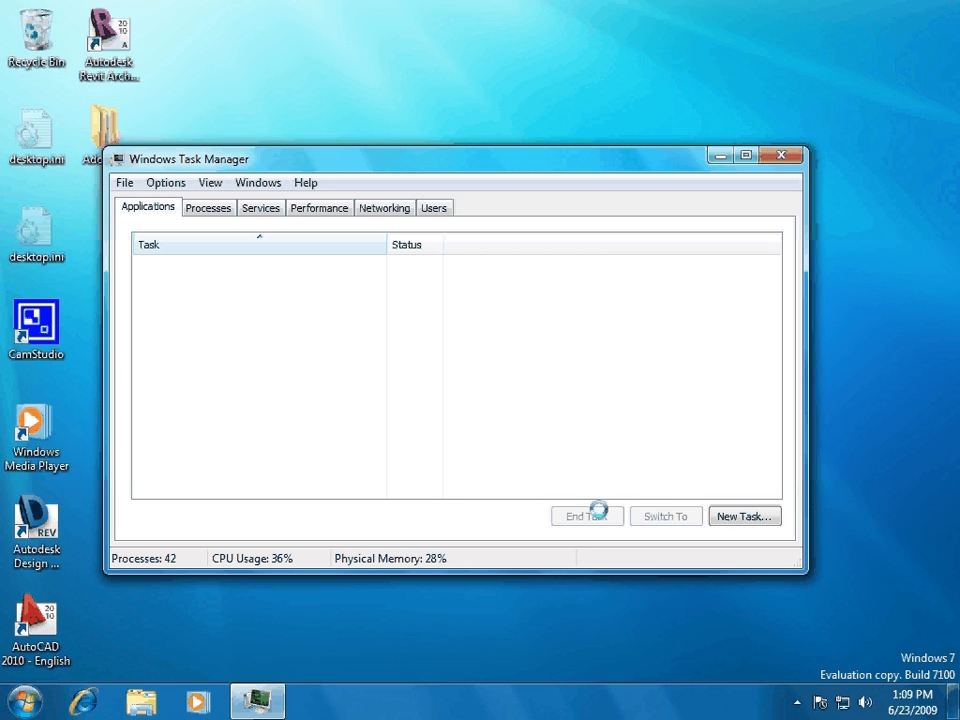
{"action": "left_click", "coordinate": [208, 207]}
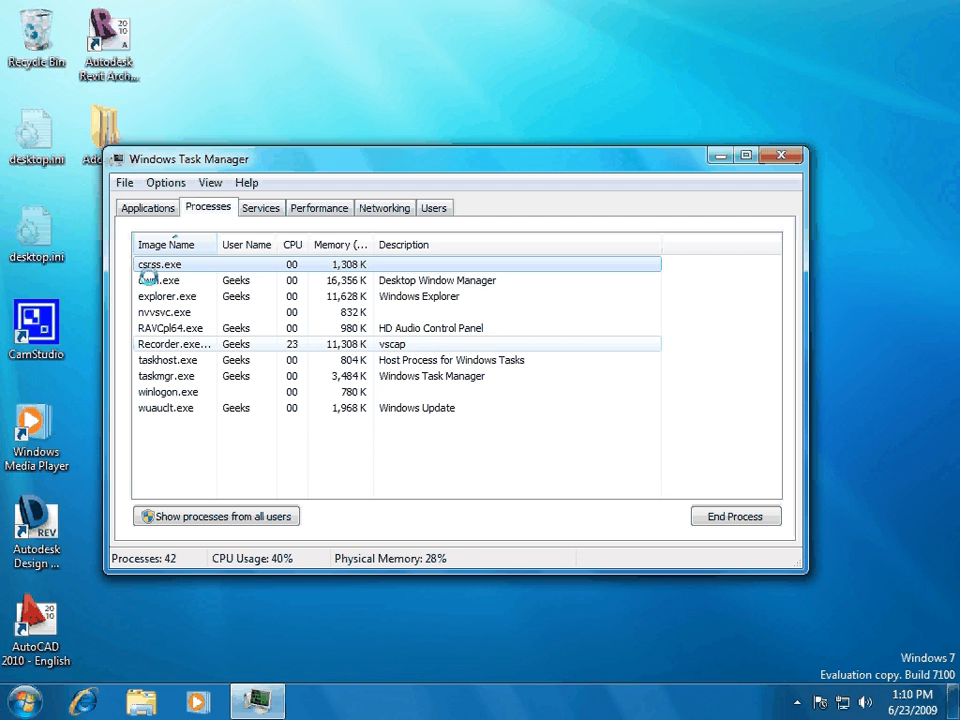
Step: Relaunch Notepad via File > New Task, select notepad.exe, and return to Applications
{"action": "left_click", "coordinate": [124, 182]}
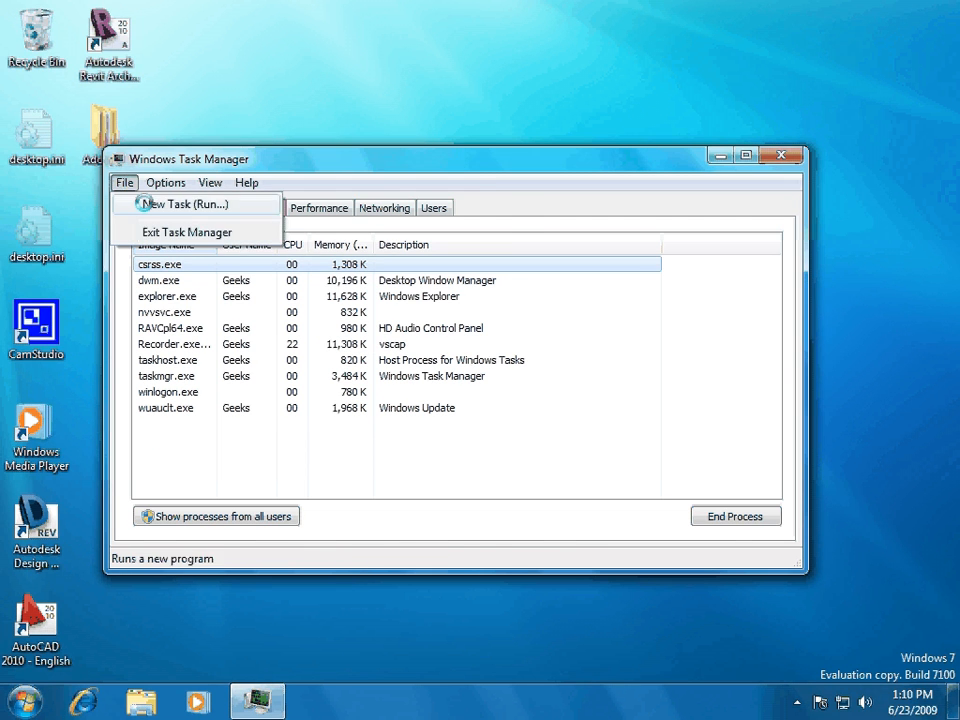
{"action": "left_click", "coordinate": [186, 204]}
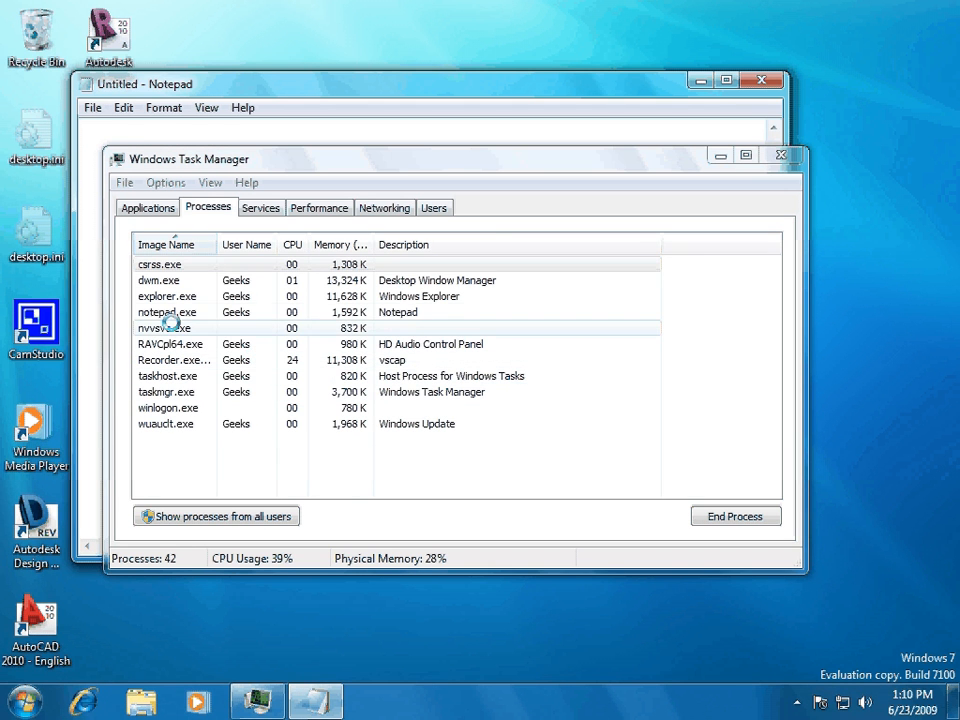
{"action": "left_click", "coordinate": [168, 312]}
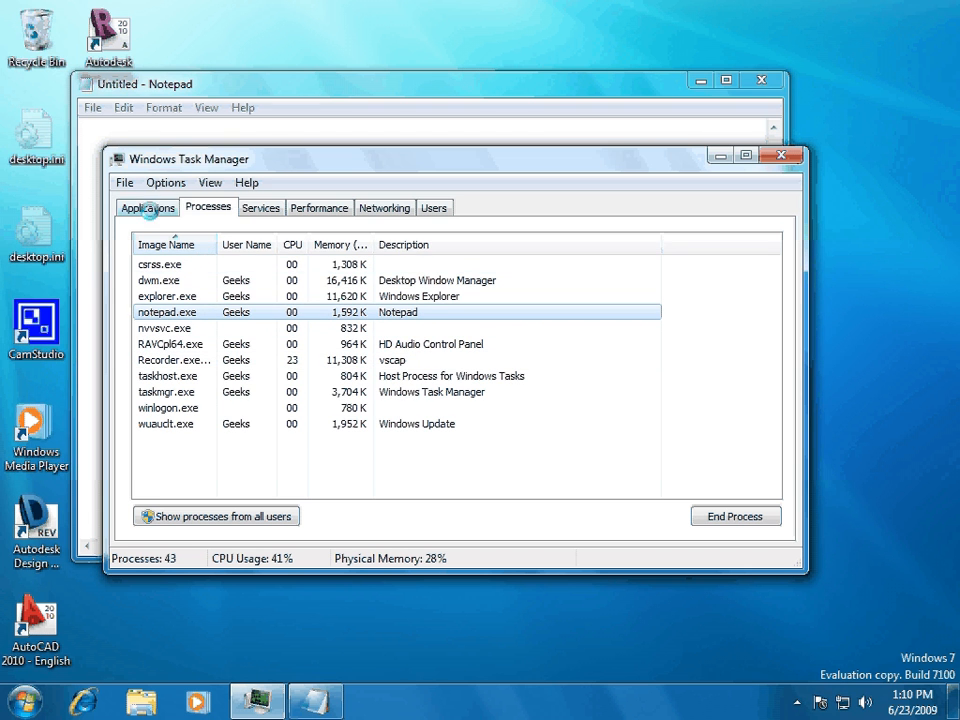
{"action": "left_click", "coordinate": [147, 207]}
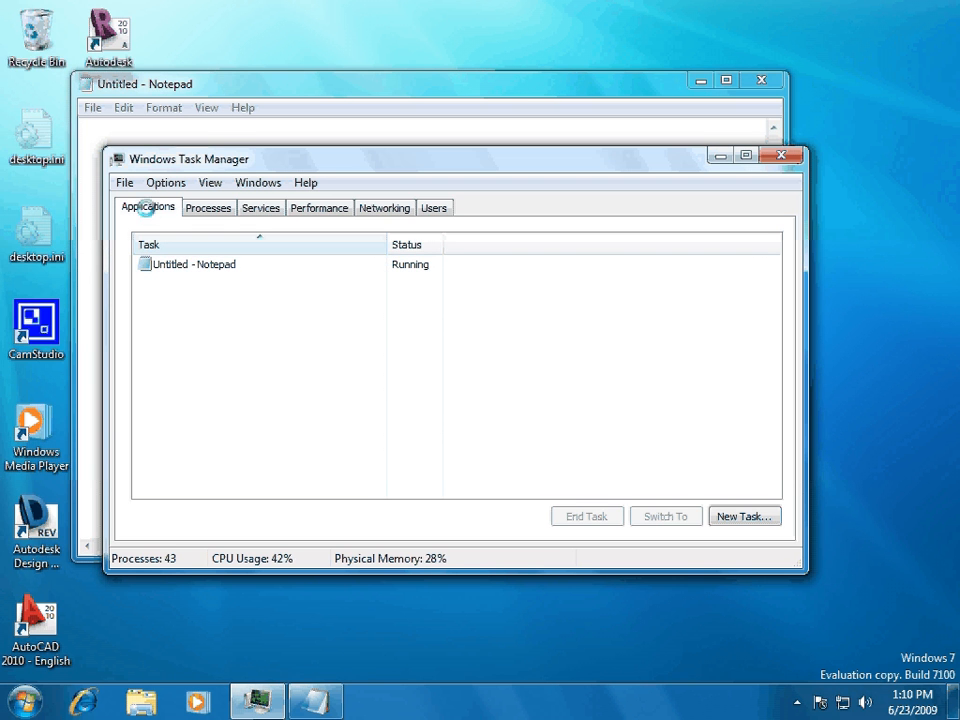
Step: End the notepad.exe process from the Processes list and confirm it
{"action": "left_click", "coordinate": [208, 207]}
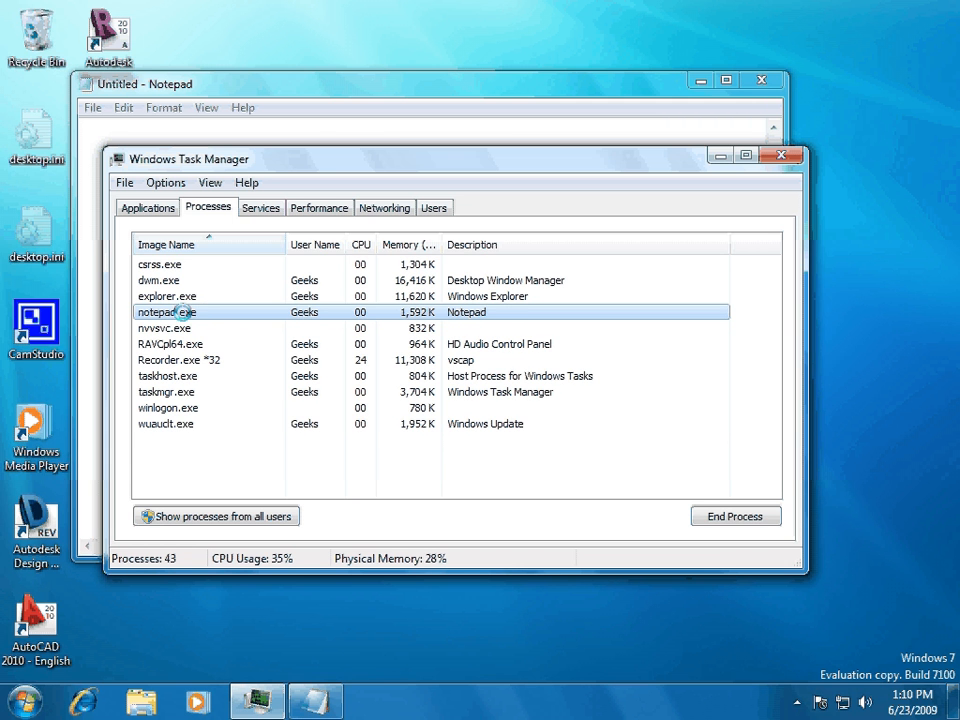
{"action": "left_click", "coordinate": [735, 516]}
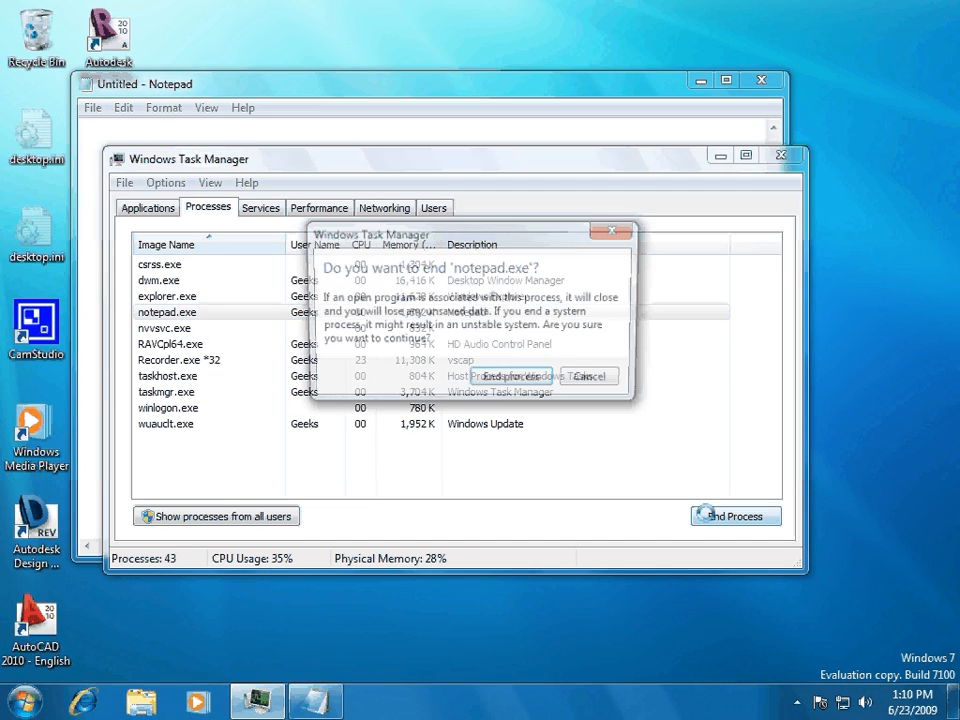
{"action": "left_click", "coordinate": [510, 376]}
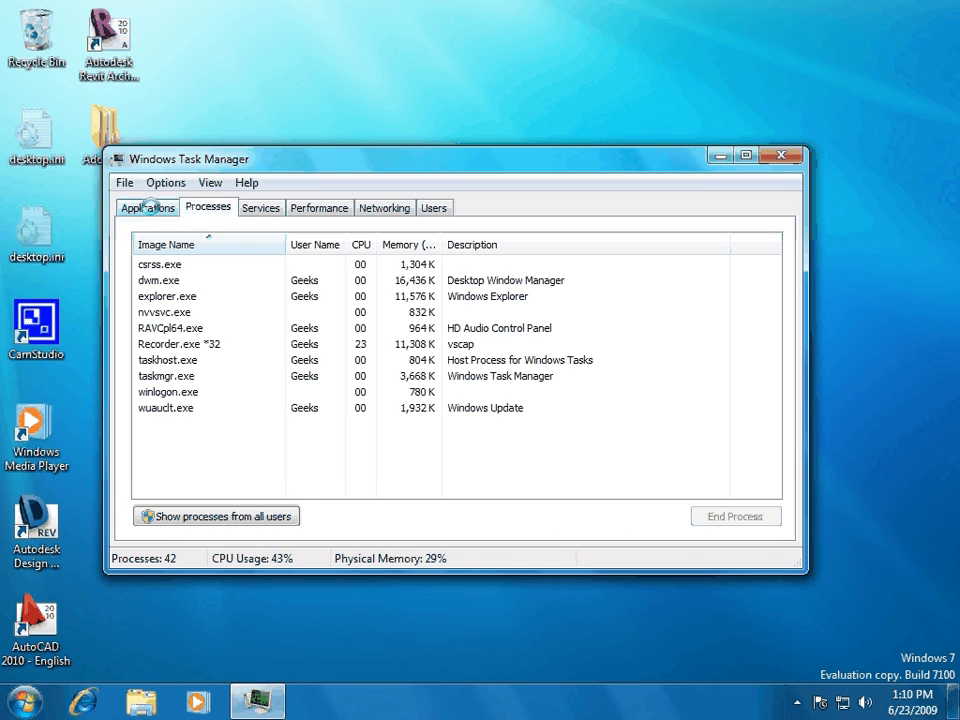
Step: Cancel a new notepad.exe task without launching it, then select dwm.exe in the process list
{"action": "left_click", "coordinate": [124, 182]}
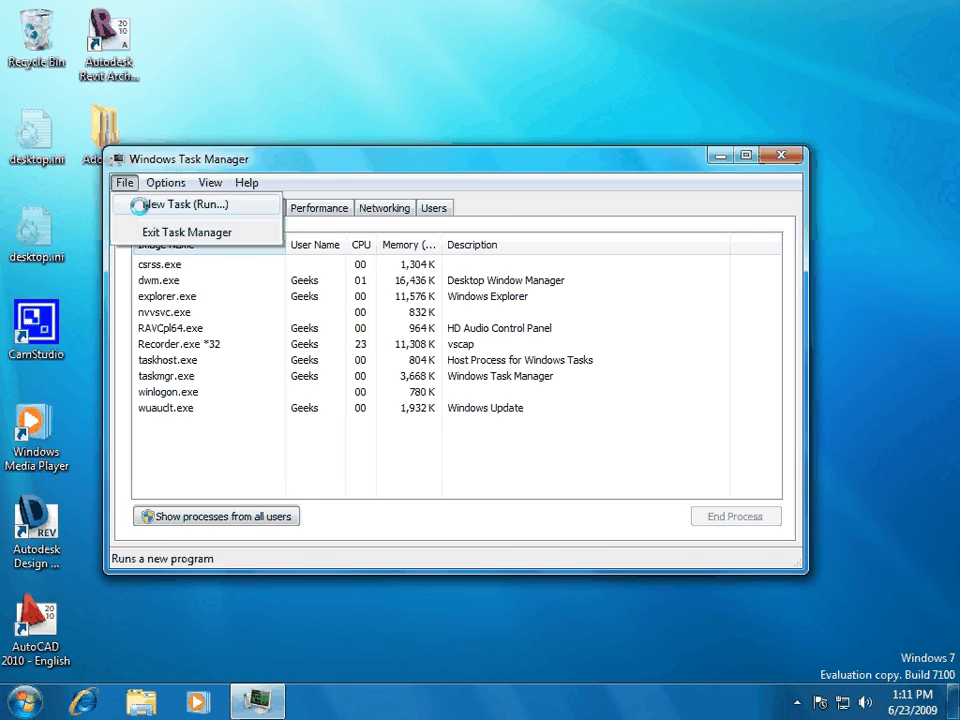
{"action": "left_click", "coordinate": [183, 204]}
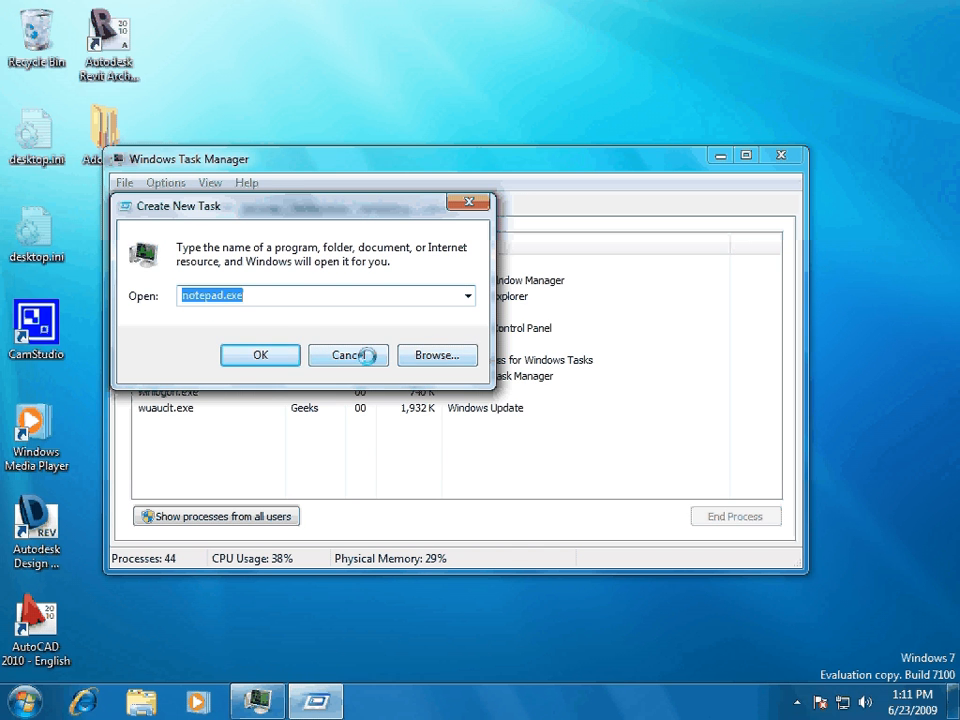
{"action": "left_click", "coordinate": [436, 355]}
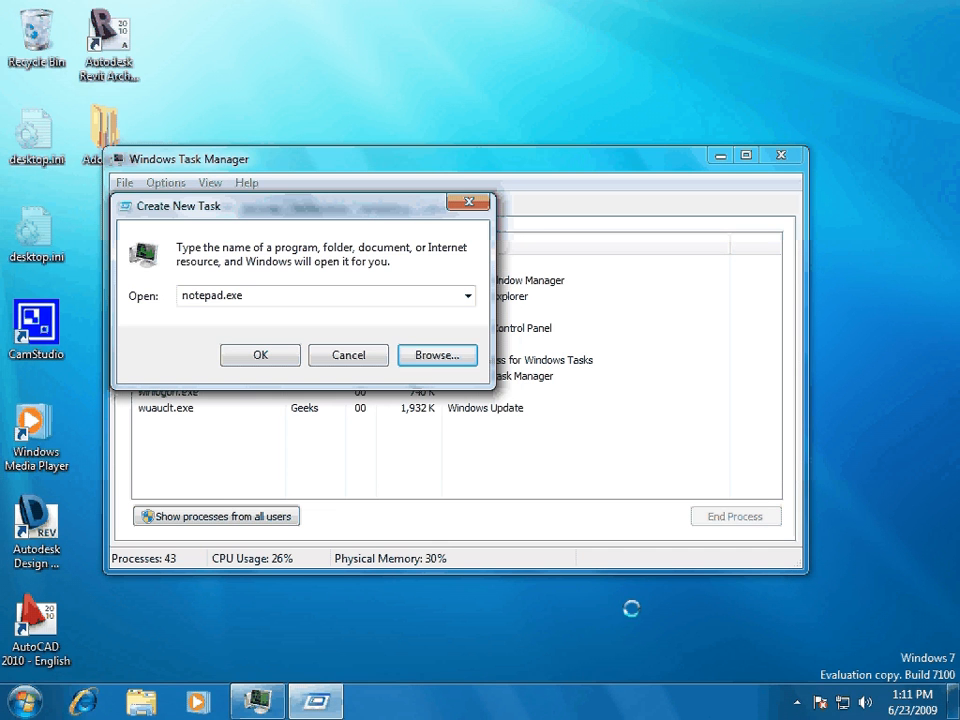
{"action": "left_click", "coordinate": [347, 355]}
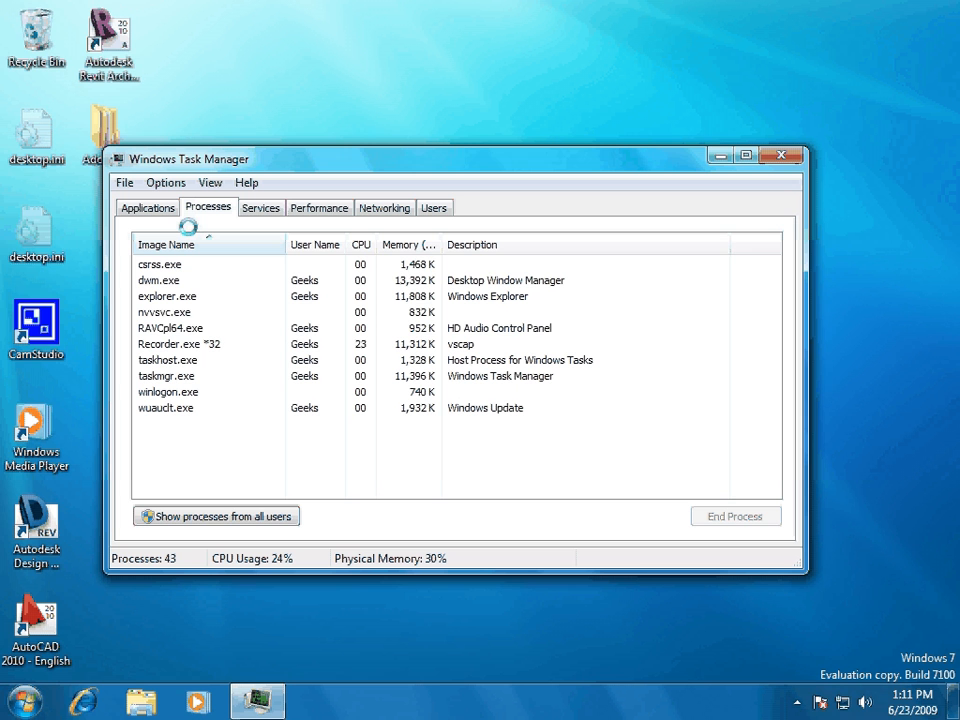
{"action": "left_click", "coordinate": [160, 280]}
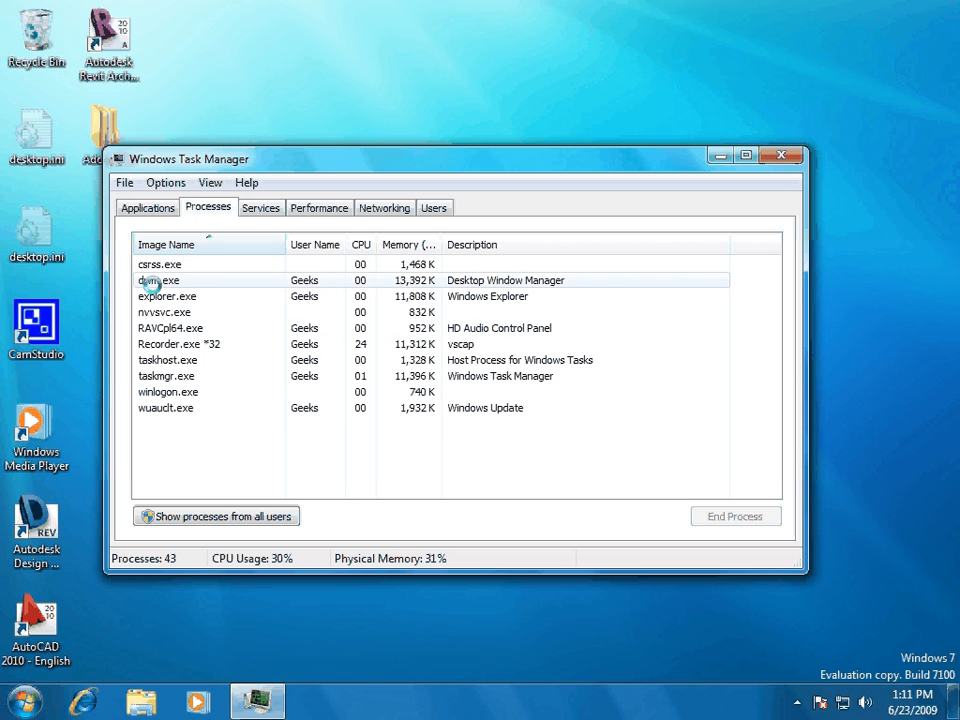
Step: View explorer.exe's context menu, dismiss it, and show the Services list with status and group columns
{"action": "right_click", "coordinate": [167, 296]}
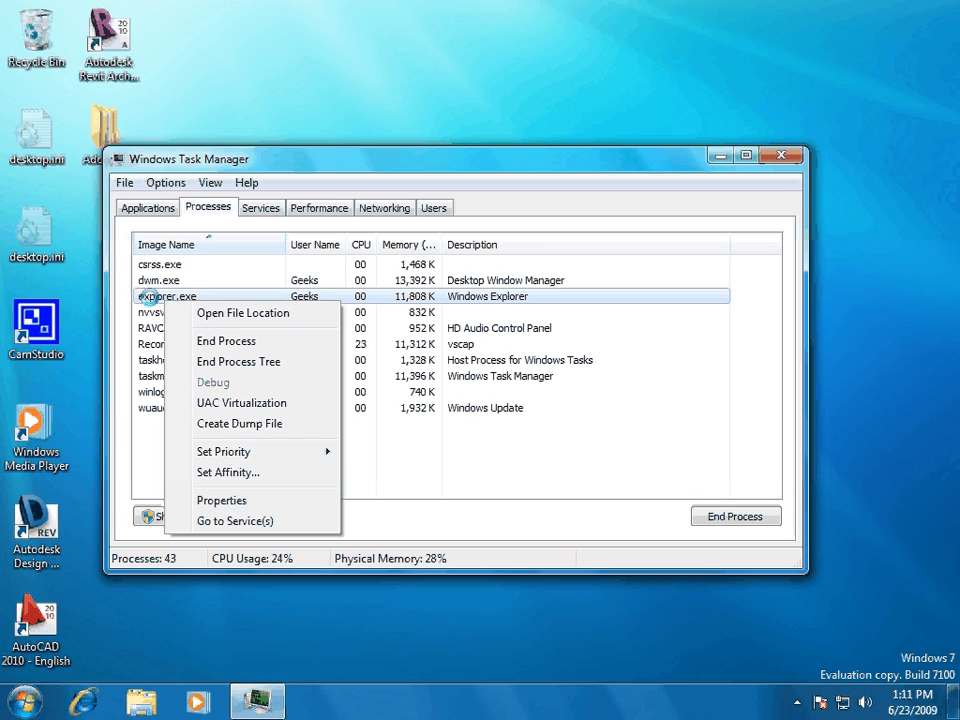
{"action": "left_click", "coordinate": [250, 222]}
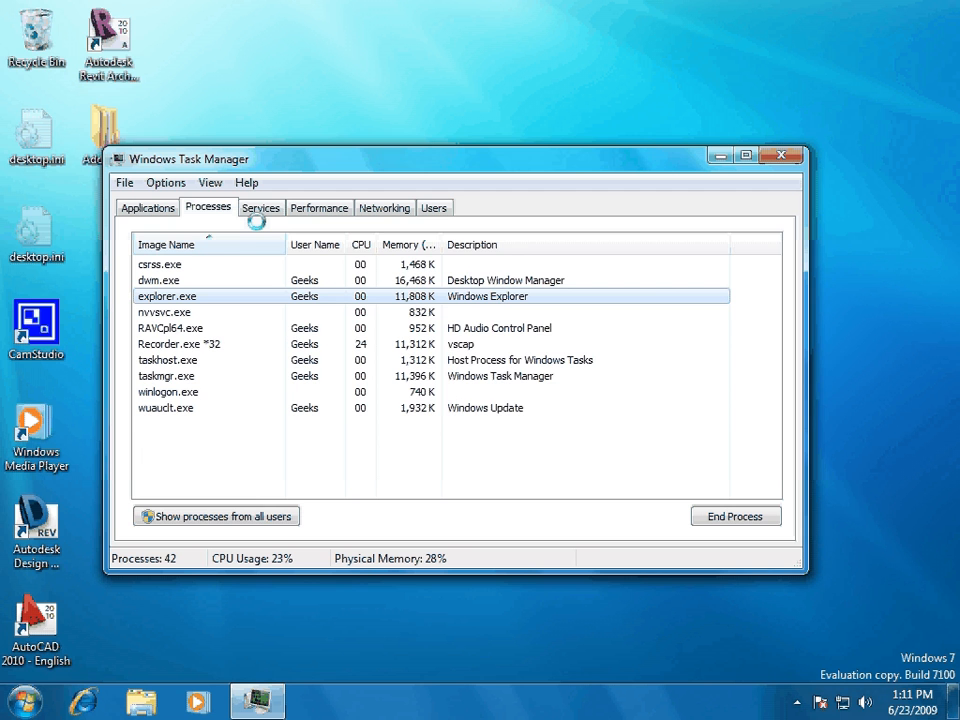
{"action": "left_click", "coordinate": [260, 207]}
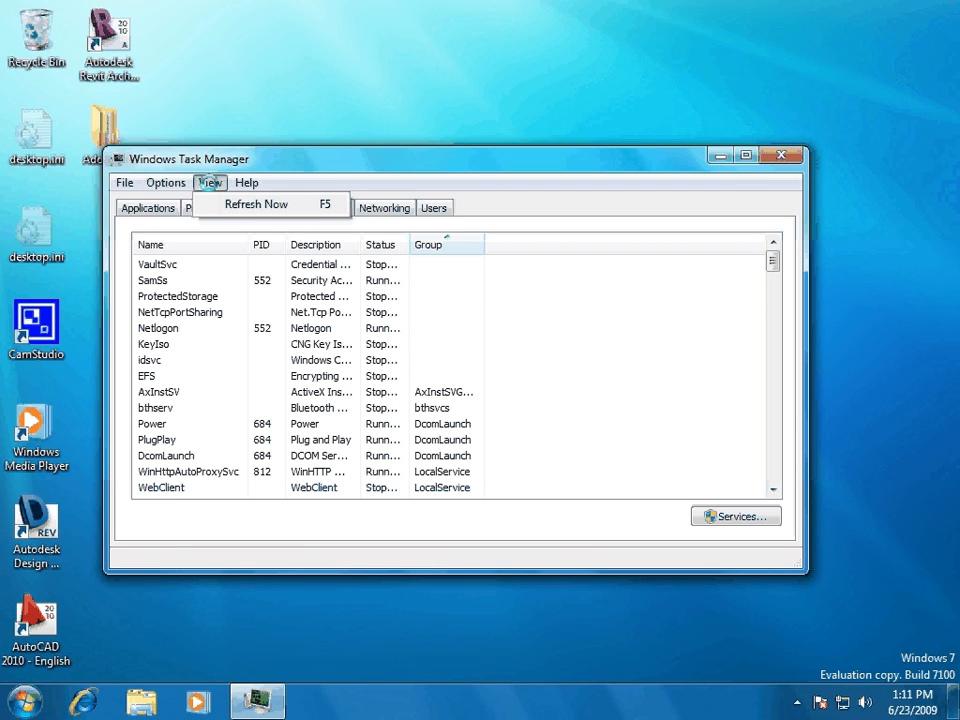
Step: Select the ProtectedStorage and Netlogon services, then show the CPU and memory usage graphs
{"action": "left_click", "coordinate": [124, 182]}
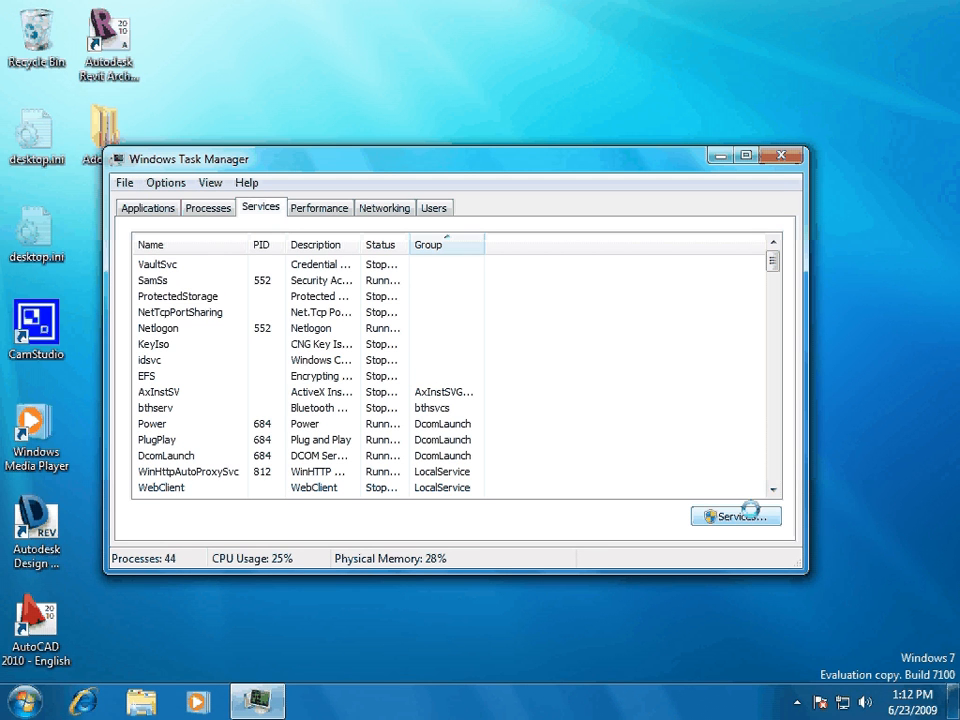
{"action": "left_click", "coordinate": [735, 515]}
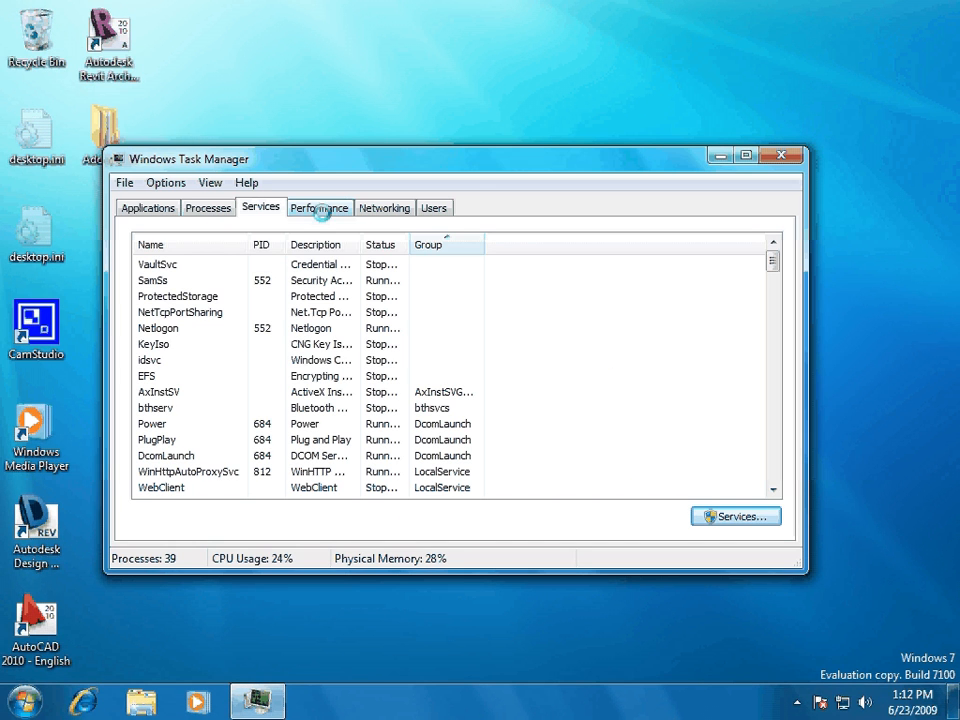
{"action": "left_click", "coordinate": [180, 303]}
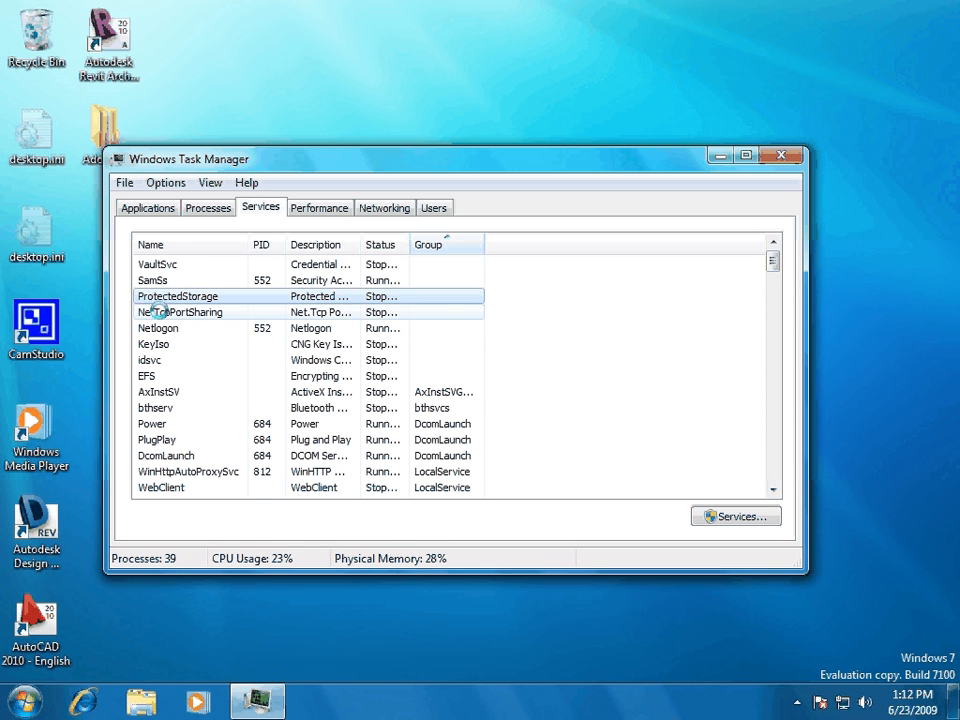
{"action": "left_click", "coordinate": [158, 328]}
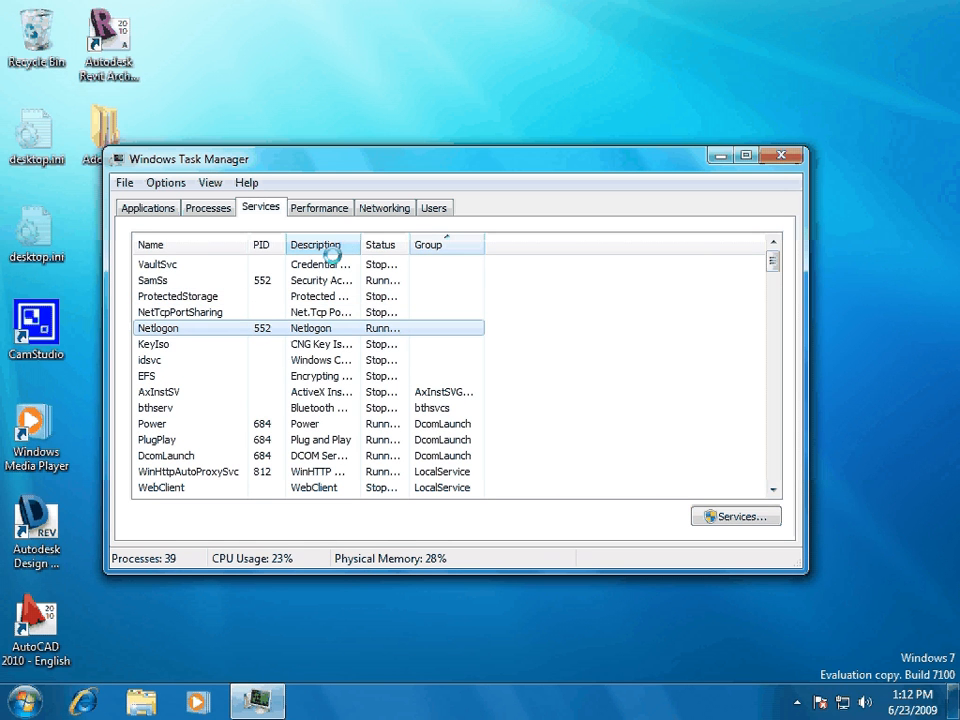
{"action": "left_click", "coordinate": [318, 207]}
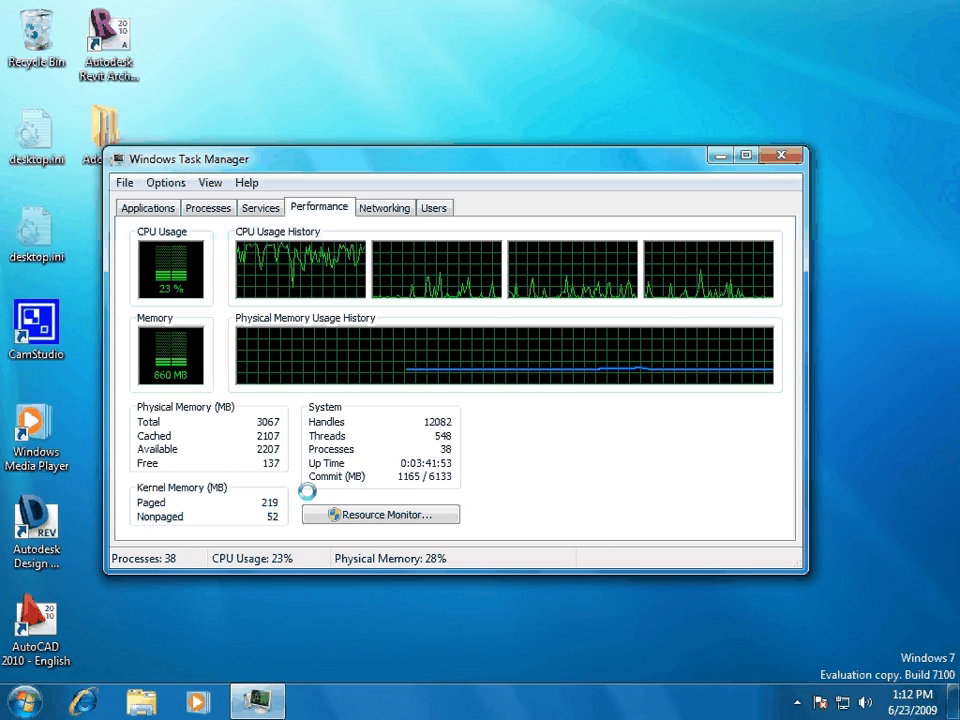
Step: Briefly toggle Resource Monitor, then show the Local Area Connection graph at 100 Mbps
{"action": "left_click", "coordinate": [380, 514]}
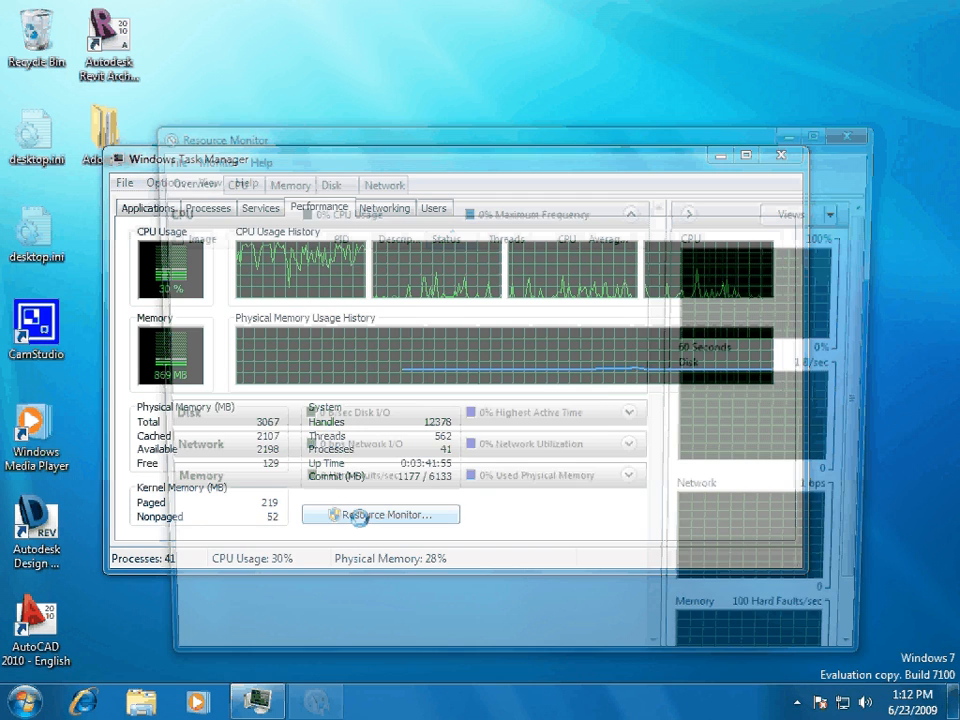
{"action": "left_click", "coordinate": [380, 514]}
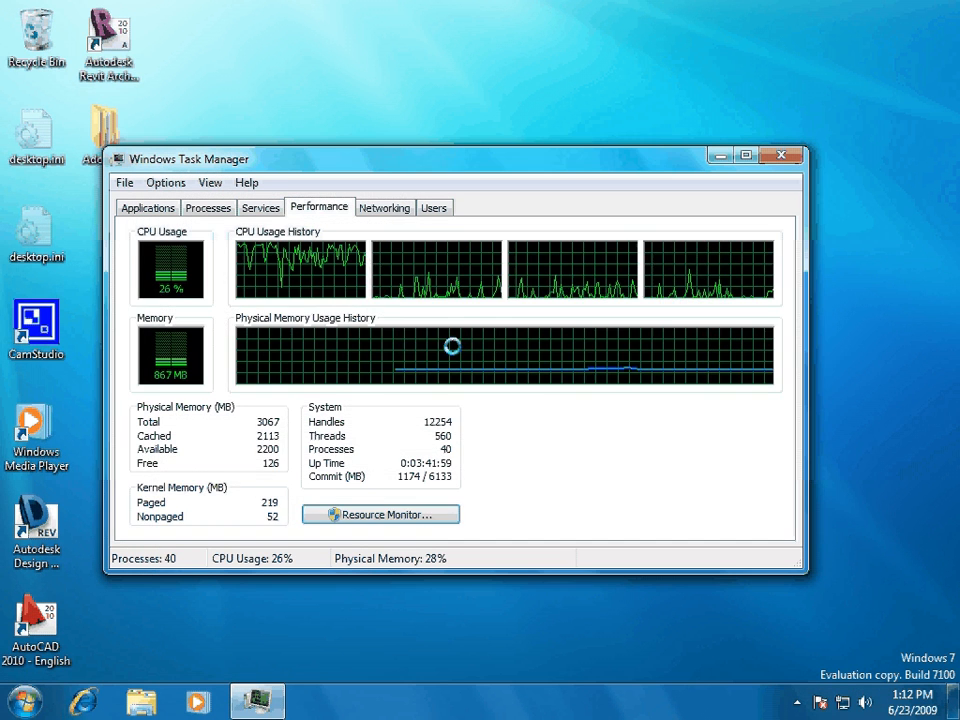
{"action": "left_click", "coordinate": [384, 207]}
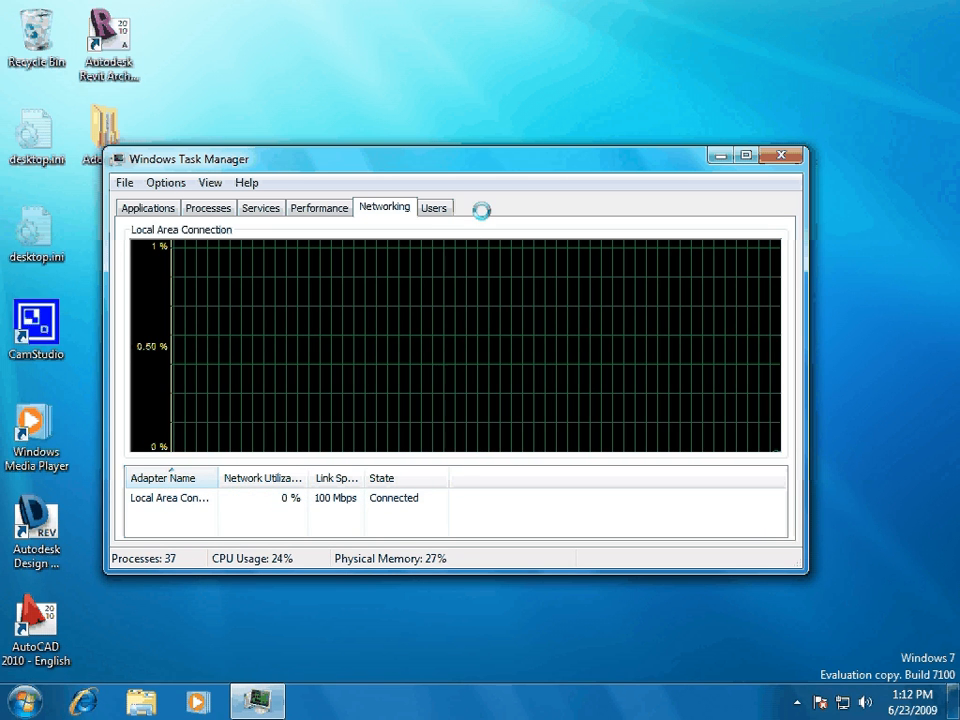
Step: Show the Users list with Geeks as the single Active console session
{"action": "left_click", "coordinate": [433, 207]}
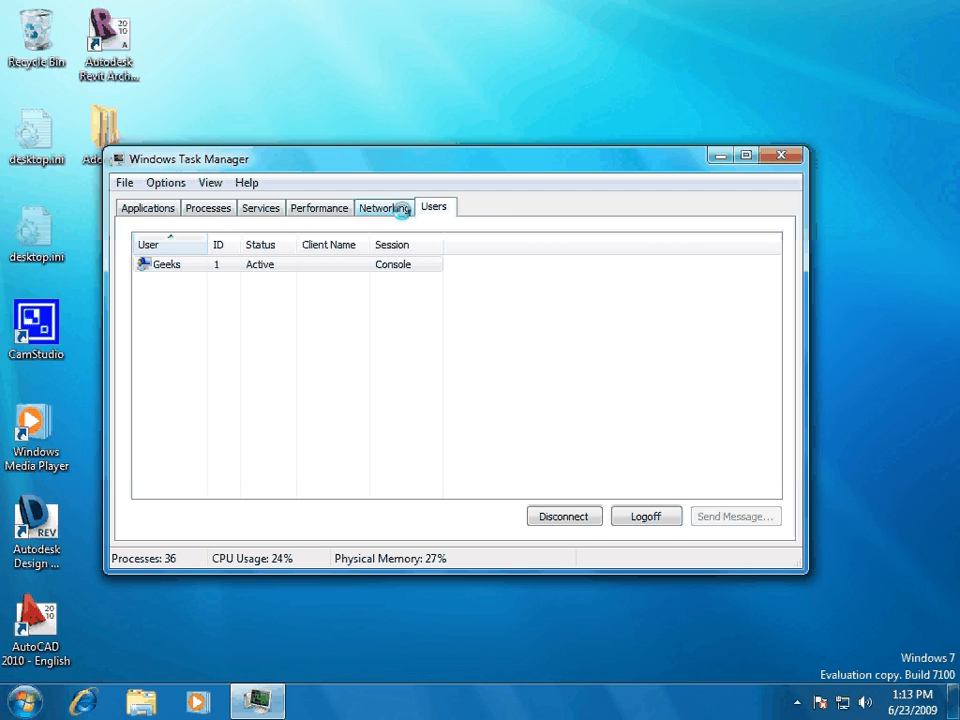
Step: Return to the Applications list and close Task Manager, leaving the desktop
{"action": "left_click", "coordinate": [147, 207]}
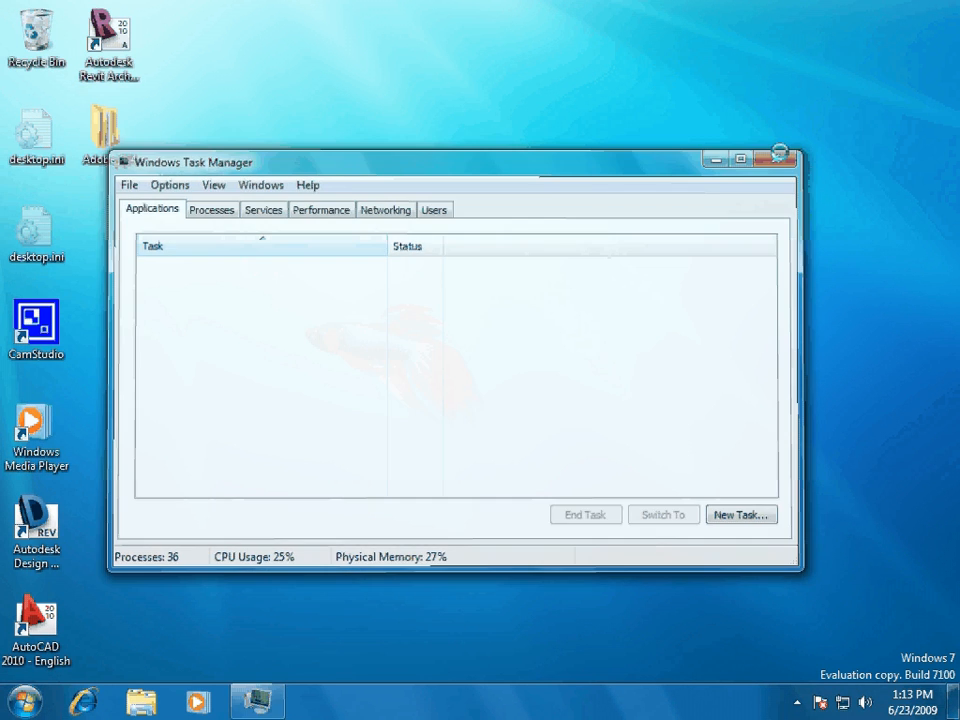
{"action": "left_click", "coordinate": [779, 158]}
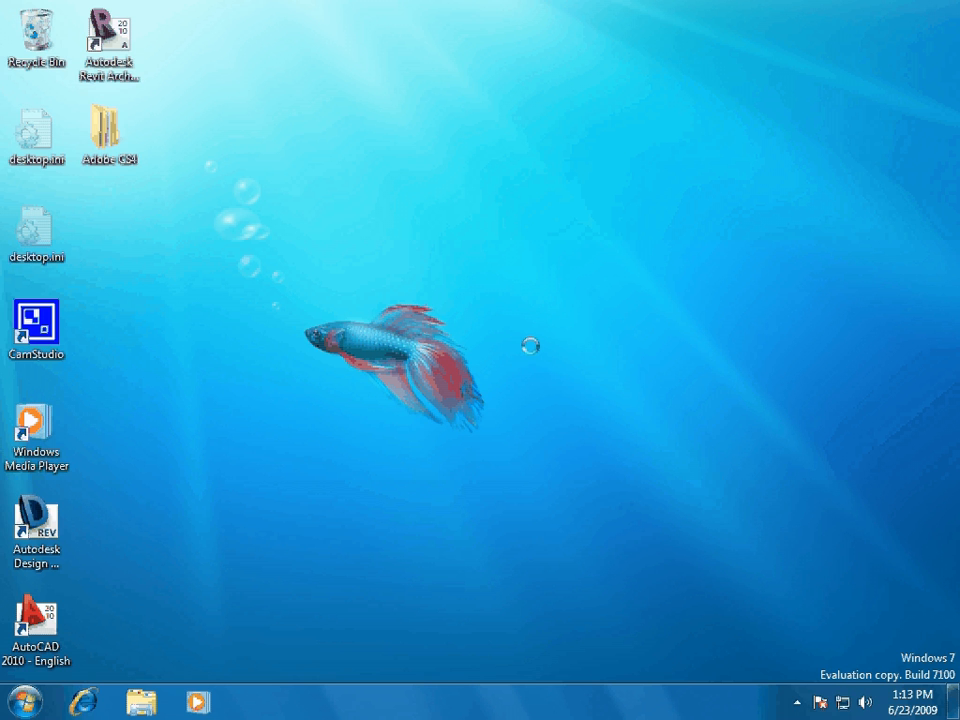